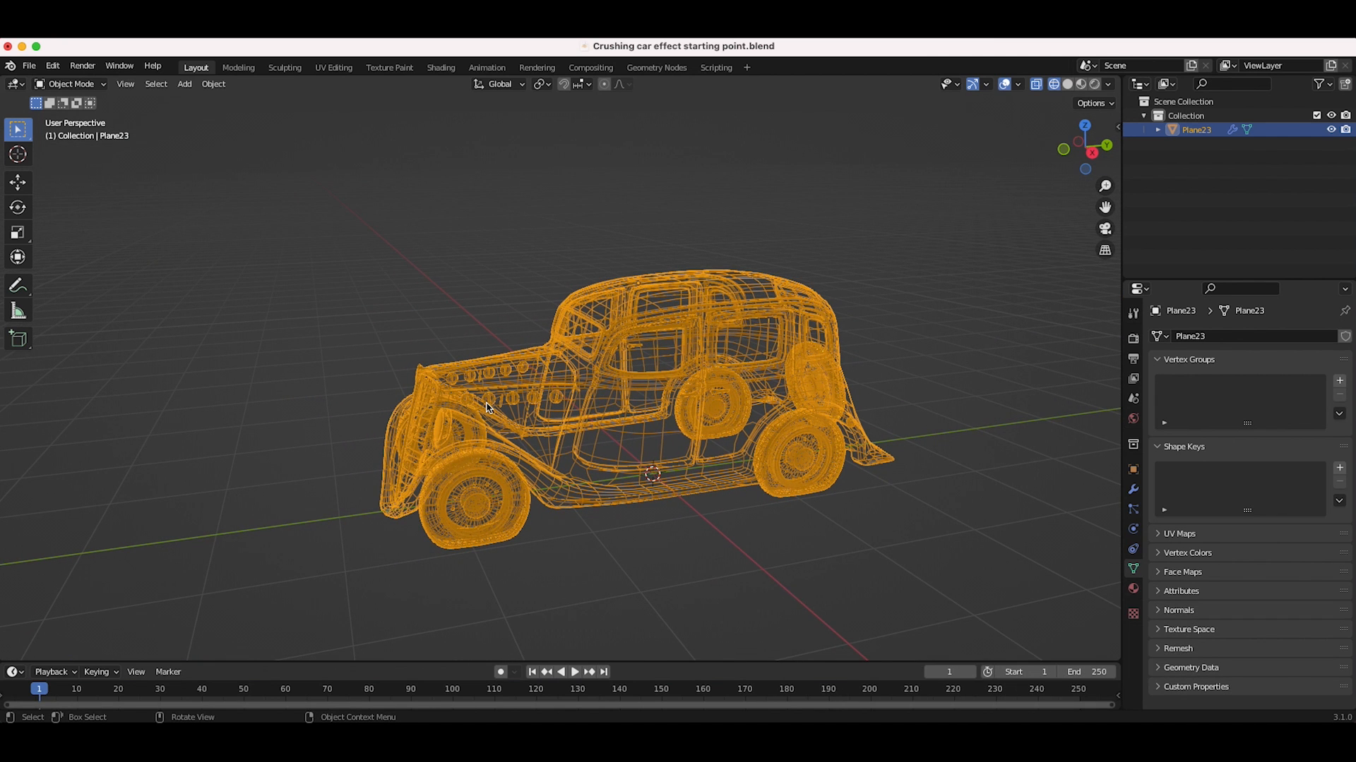
mouse_move(577, 368)
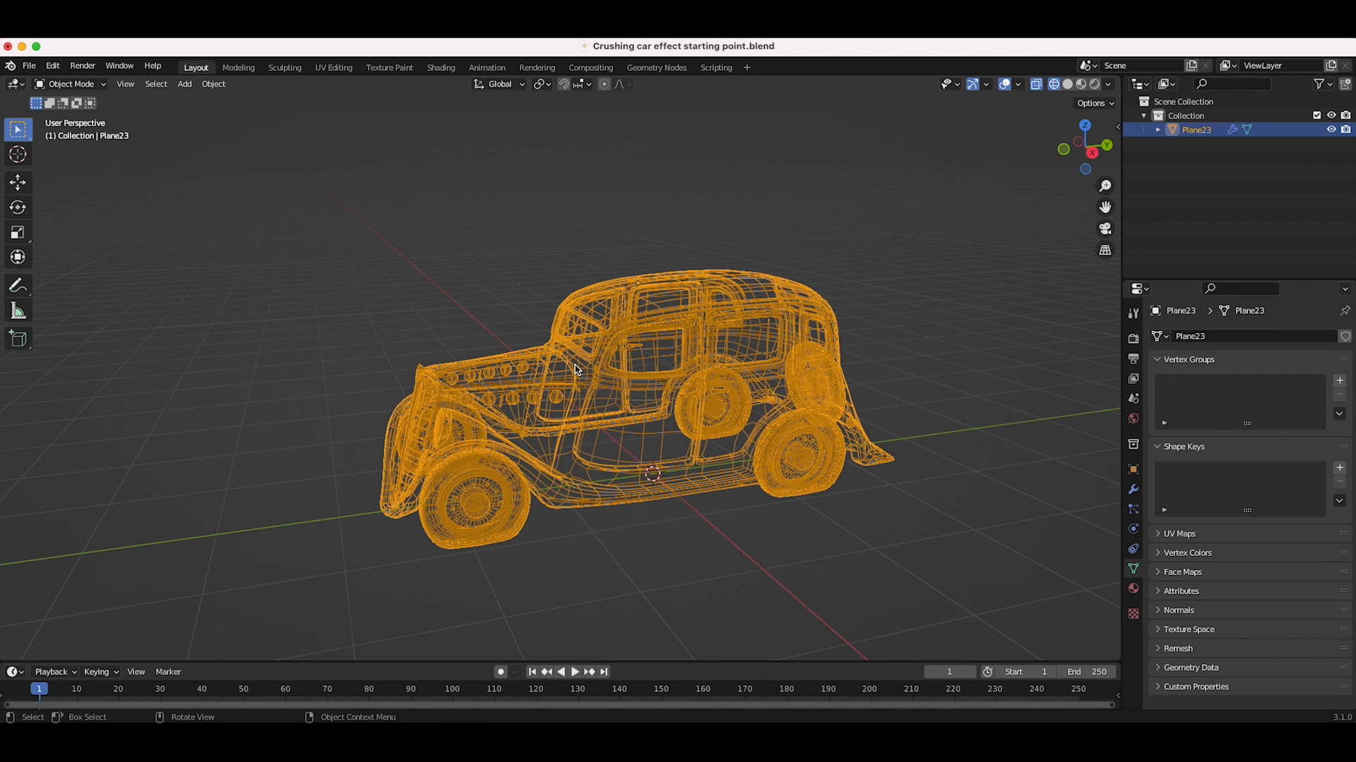
Orbit the viewport around the car to see its other side in material shading
drag(605, 389, 675, 410)
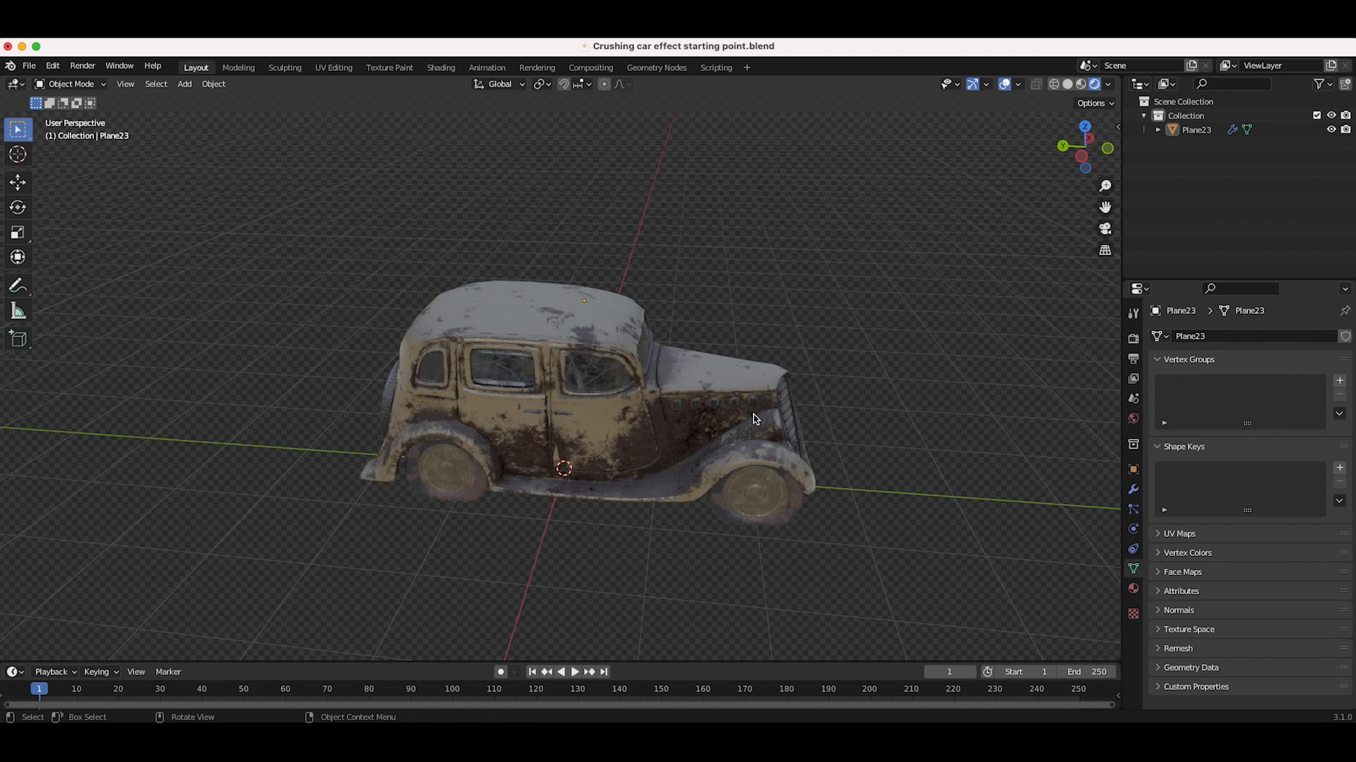
drag(752, 420, 713, 428)
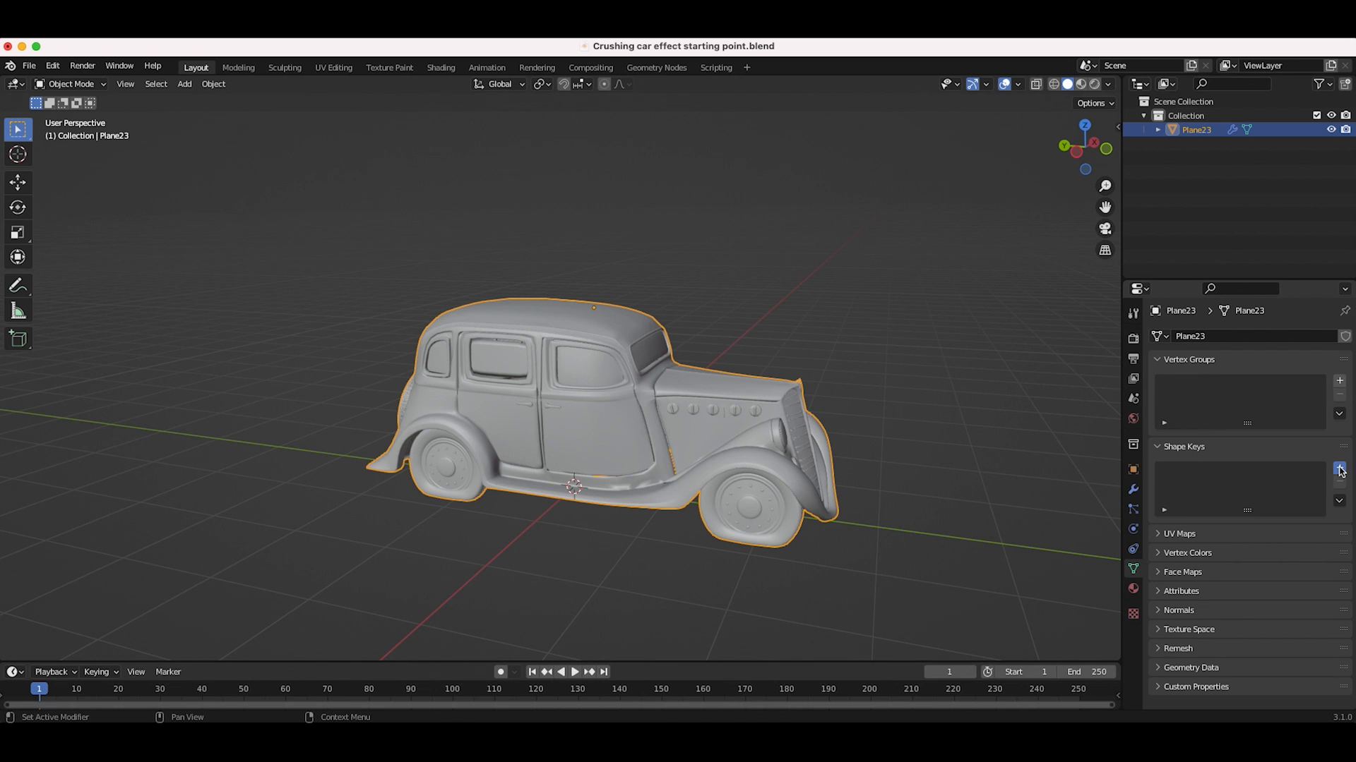
Add a Basis shape key and a second shape key, Key 1, to the car mesh
click(1338, 467)
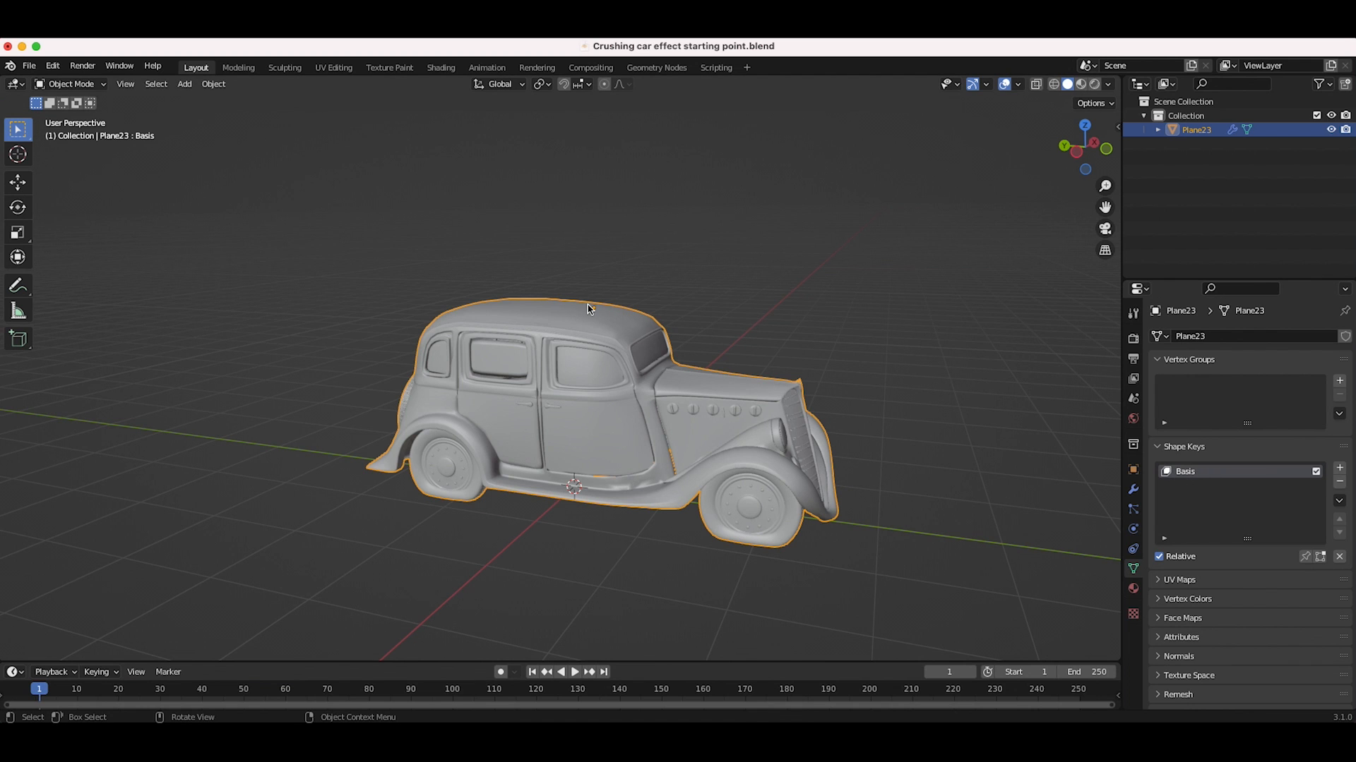
mouse_move(411, 523)
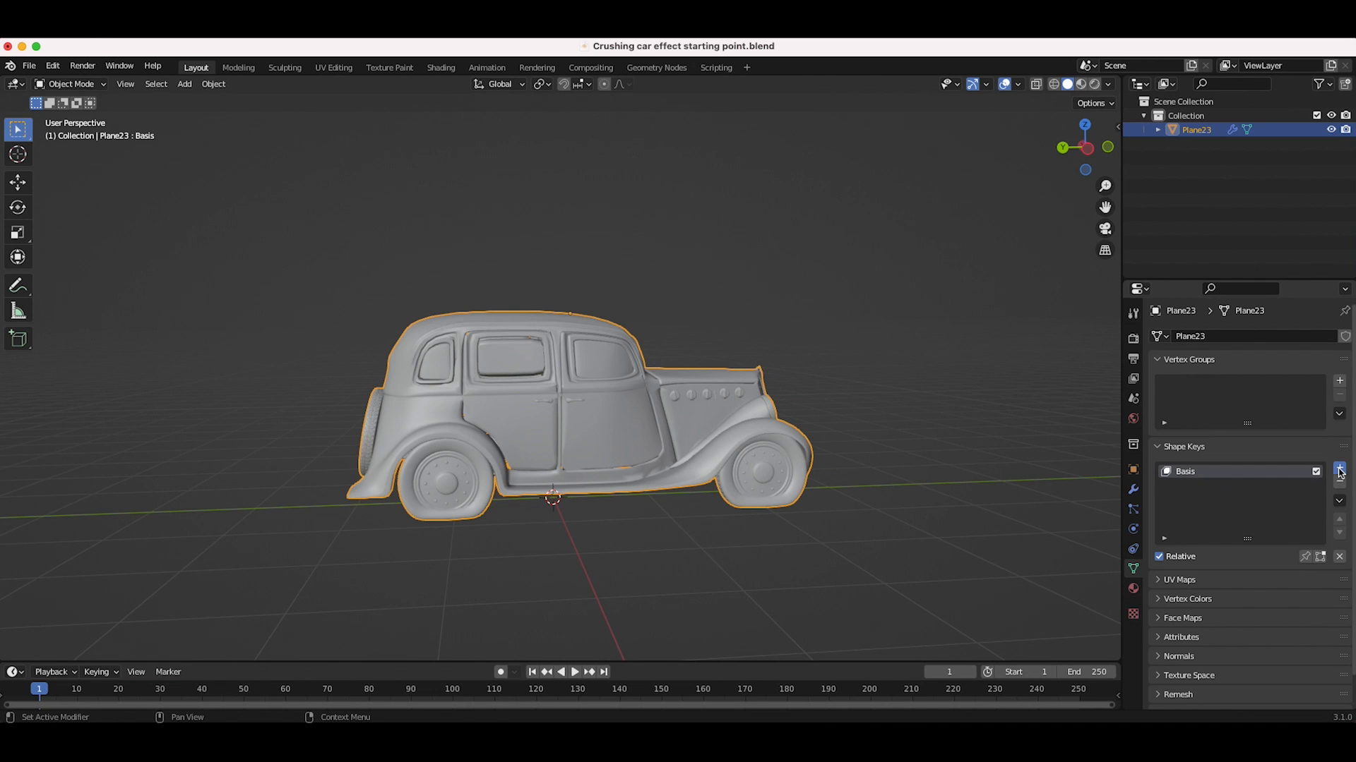
click(1339, 471)
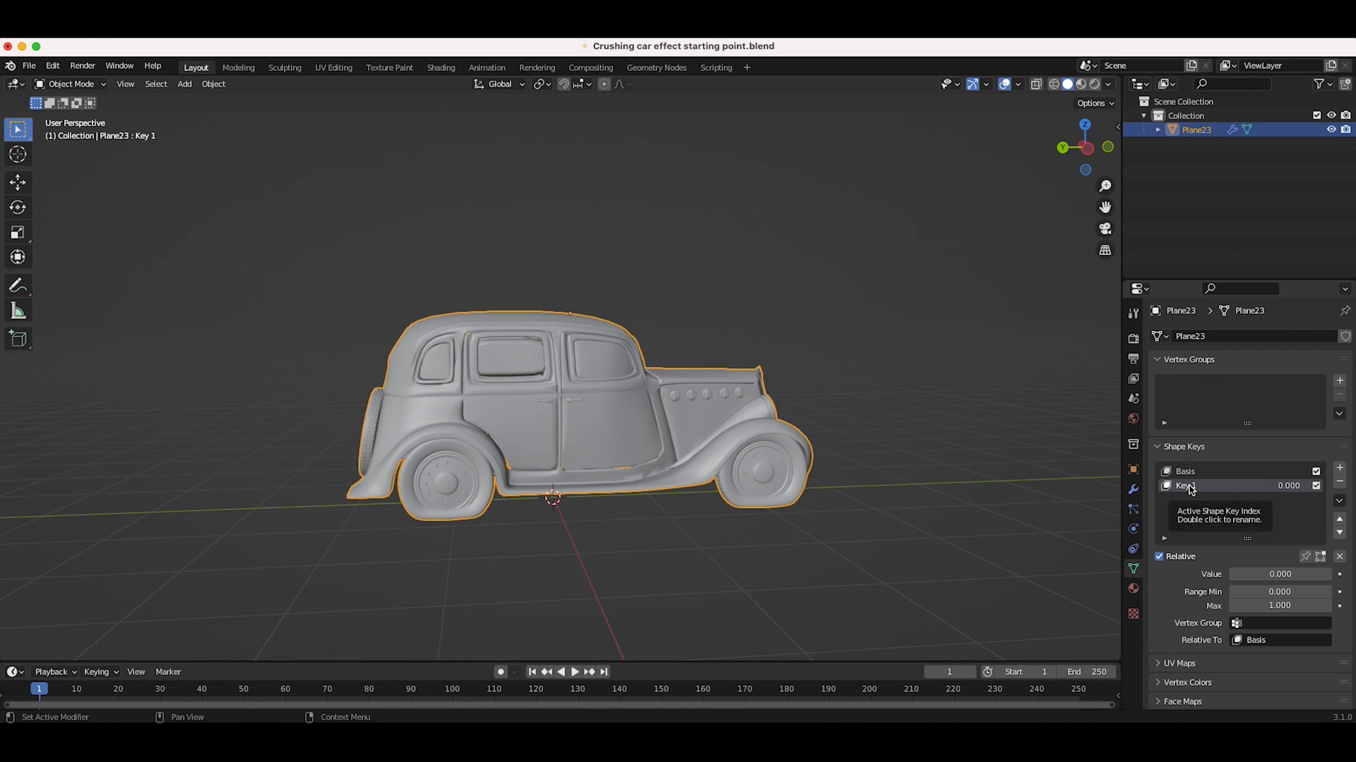
mouse_move(1168, 559)
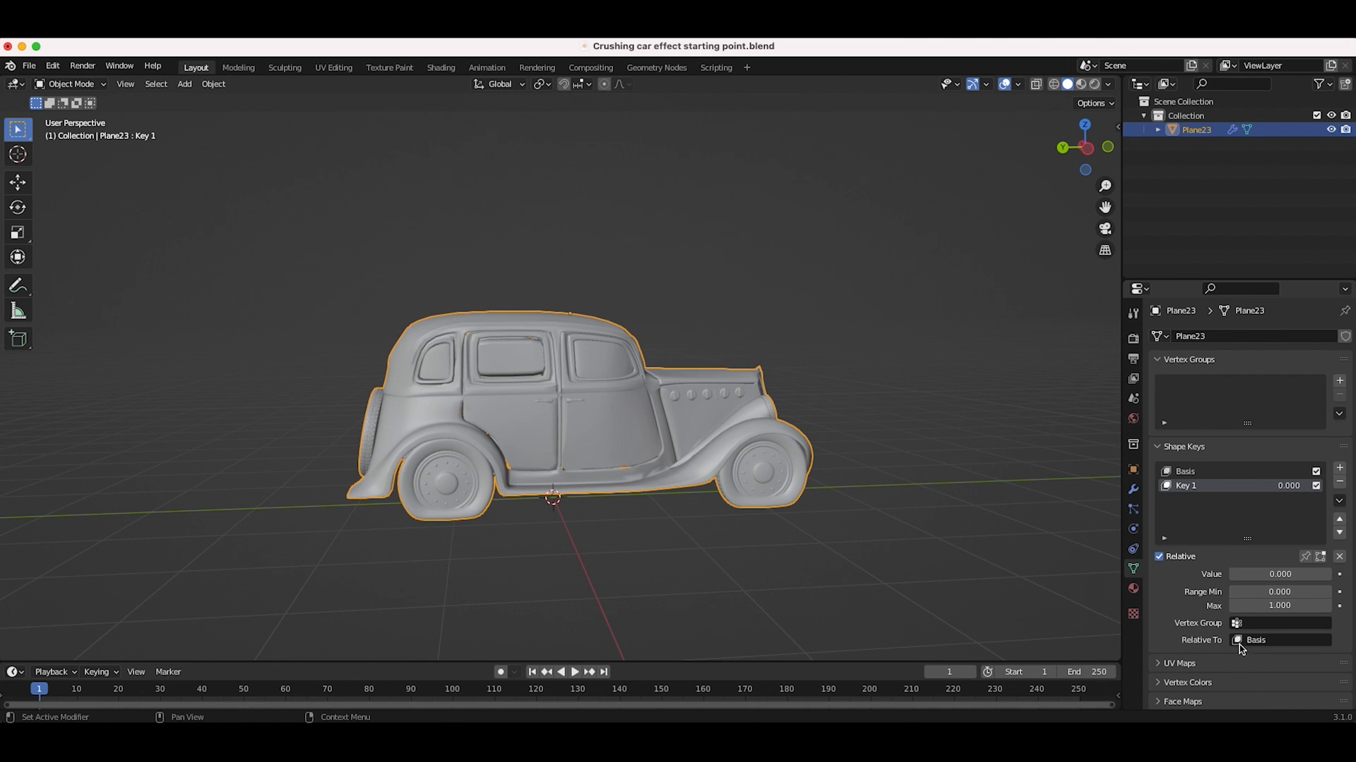
mouse_move(650, 441)
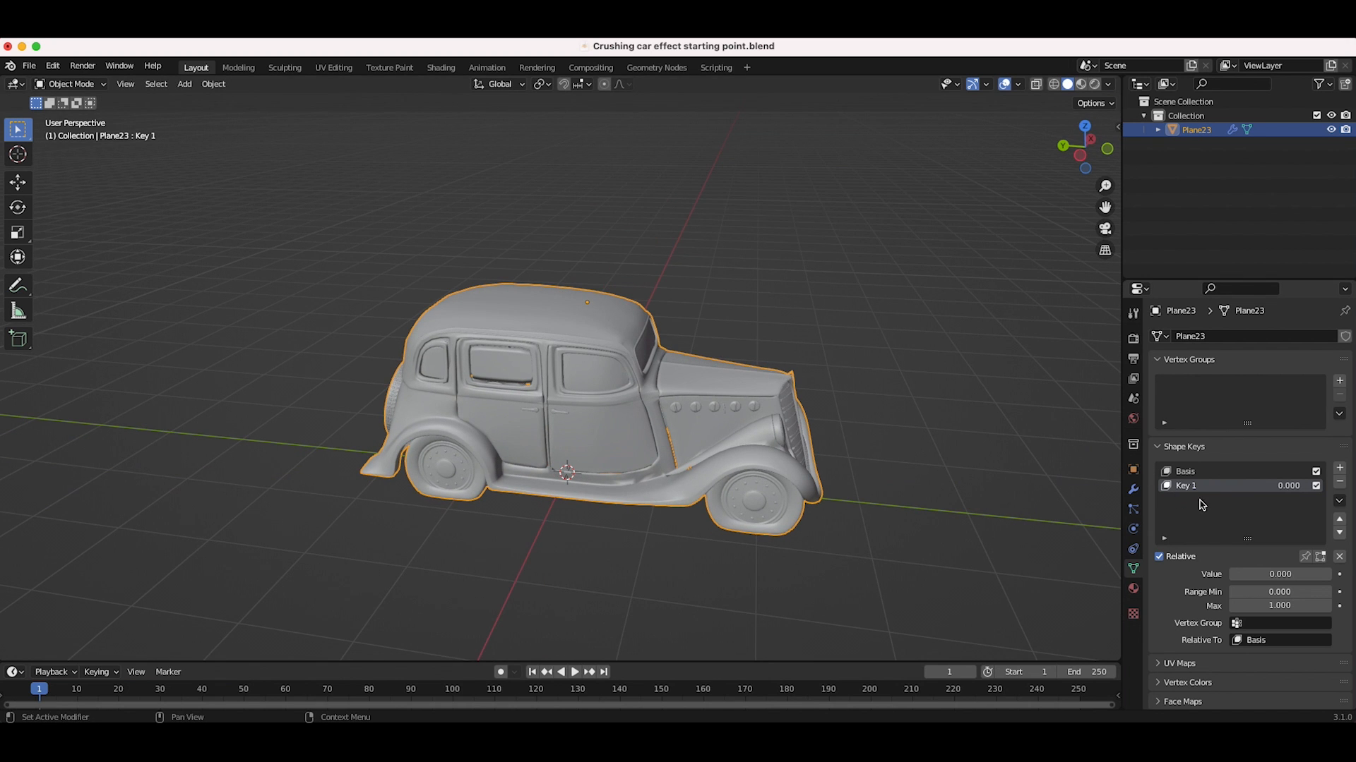
mouse_move(1231, 545)
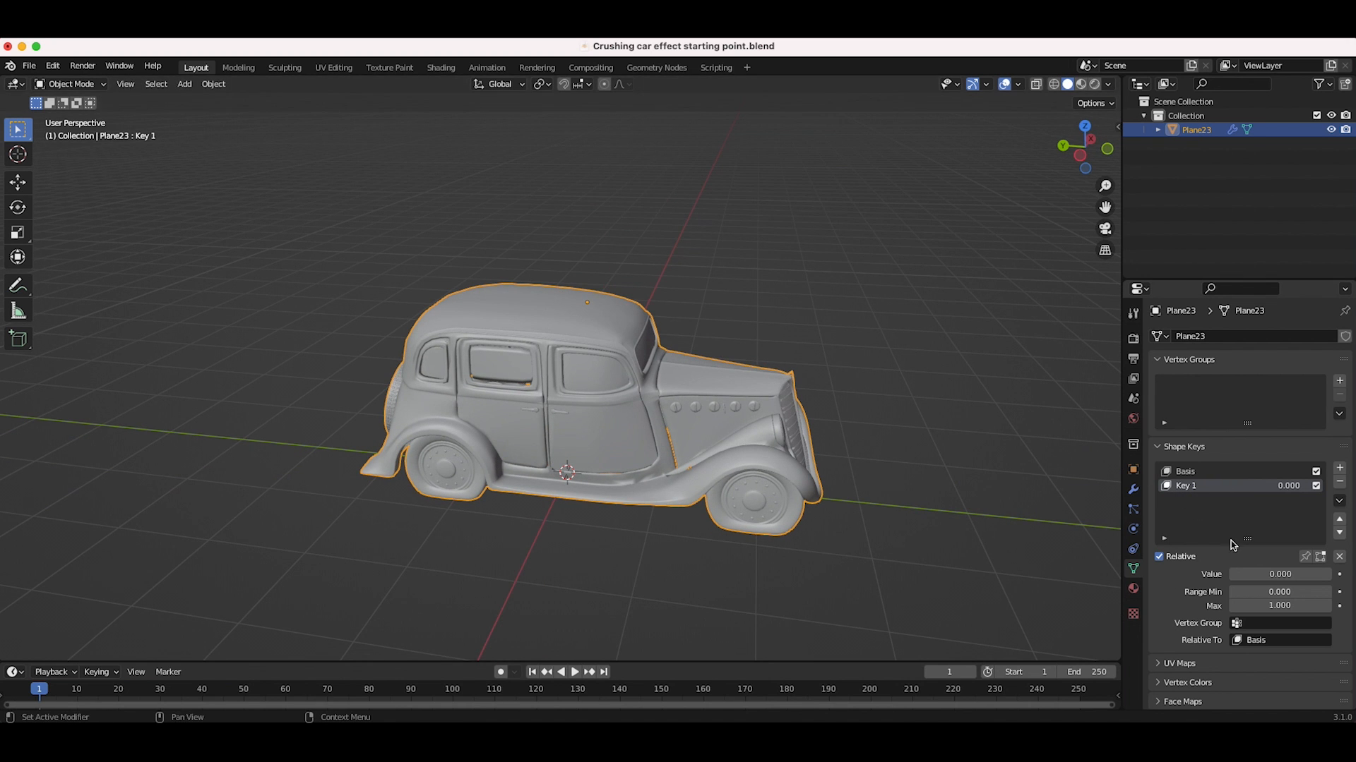
mouse_move(862, 449)
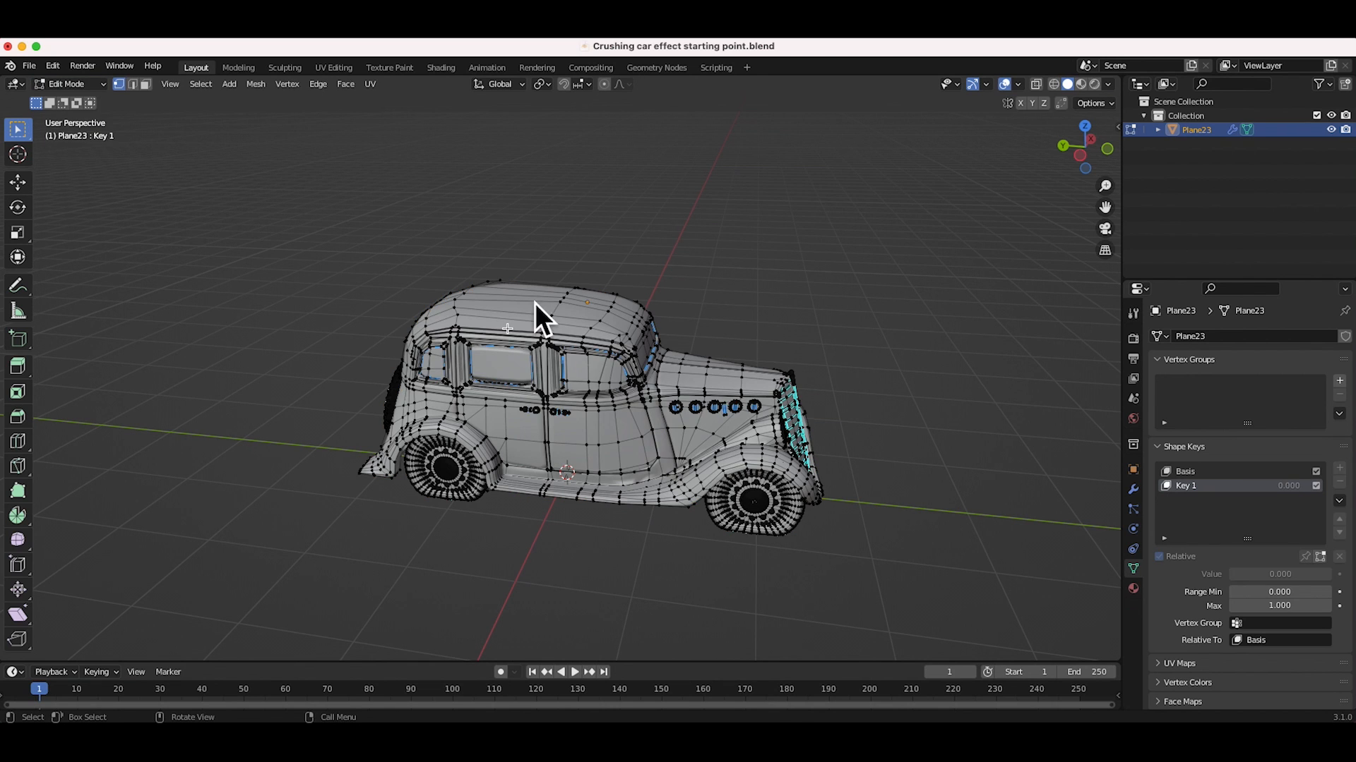
mouse_move(599, 91)
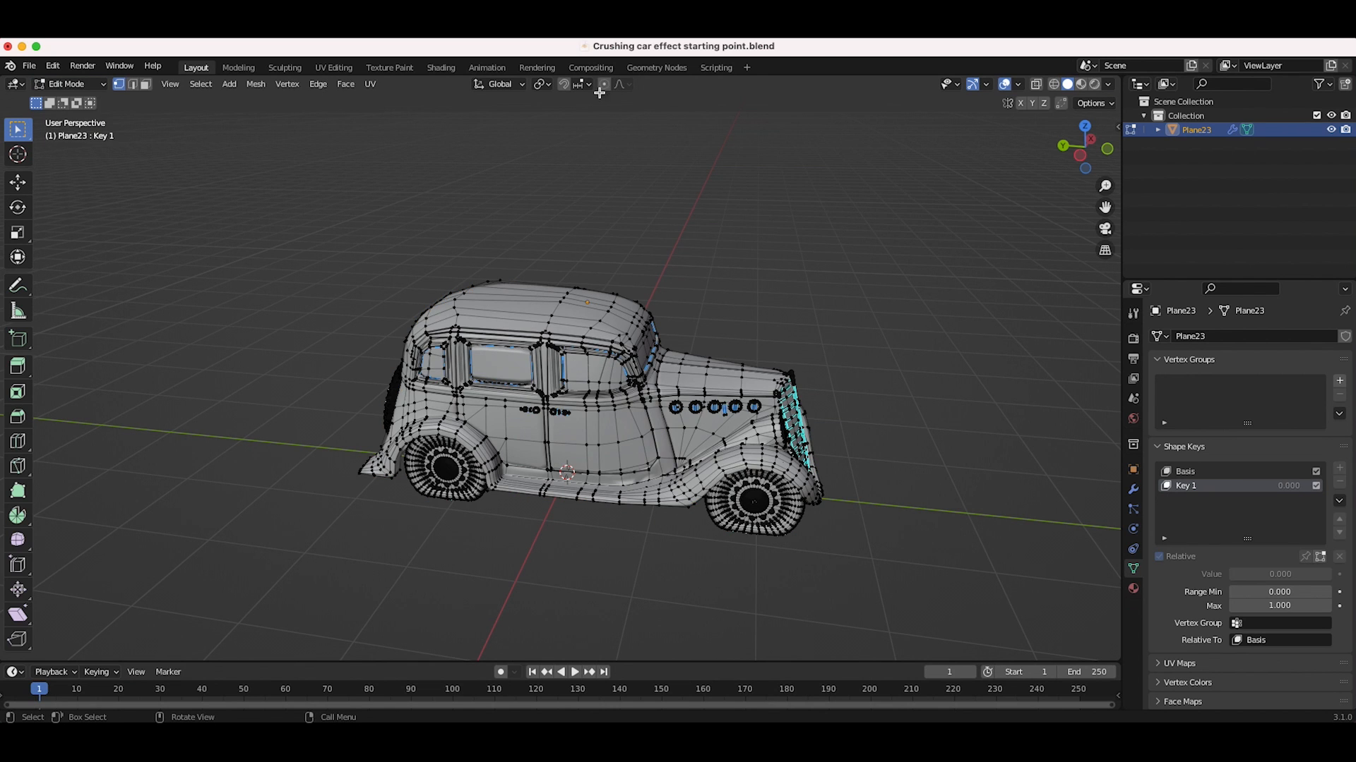
mouse_move(603, 83)
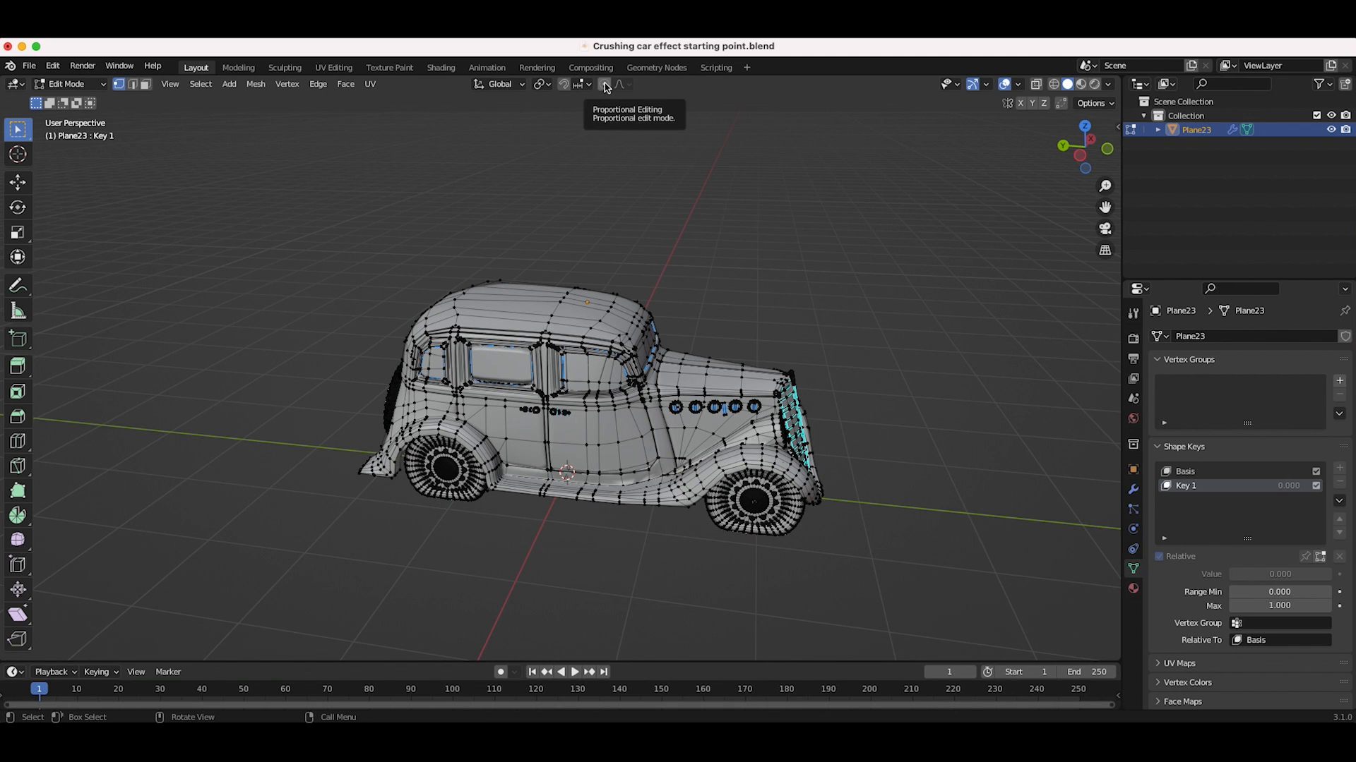
Enable proportional editing for smooth vertex deformation in Edit Mode
click(603, 83)
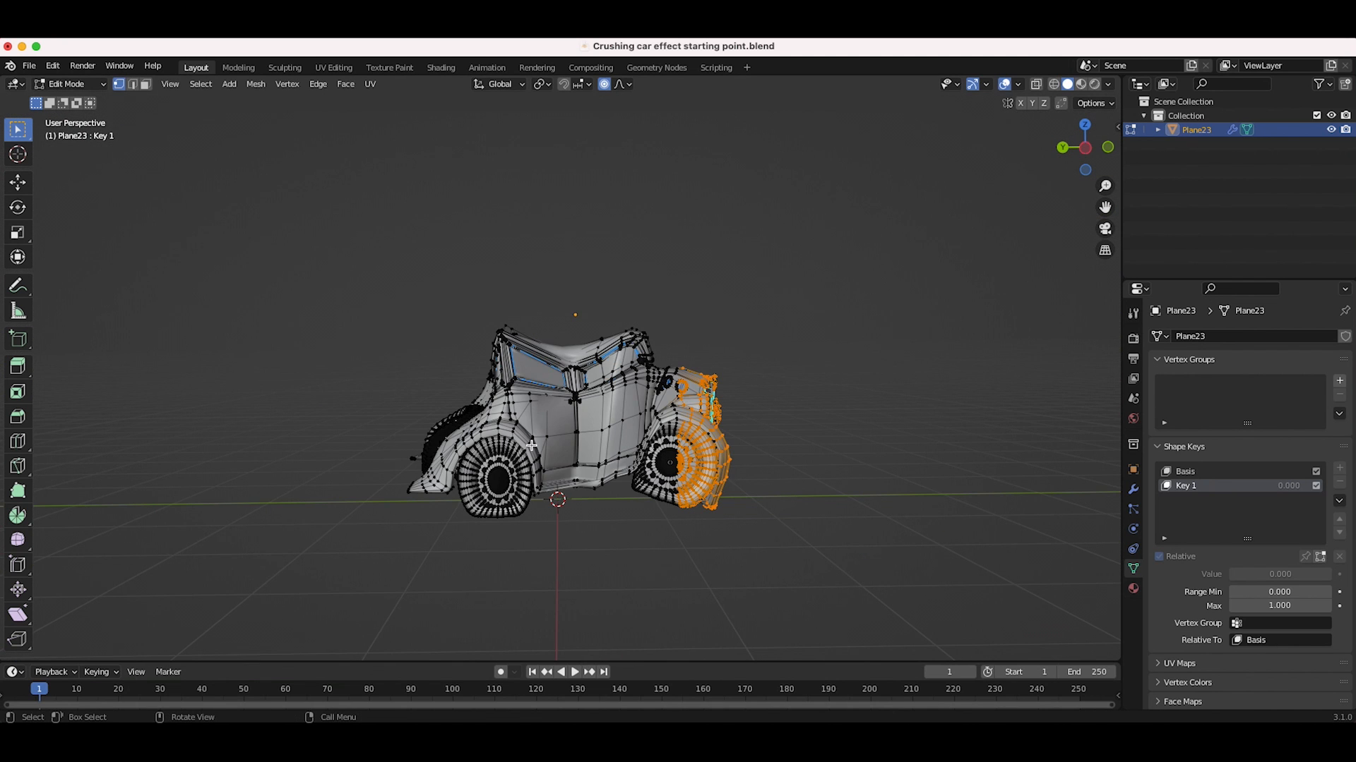
mouse_move(661, 367)
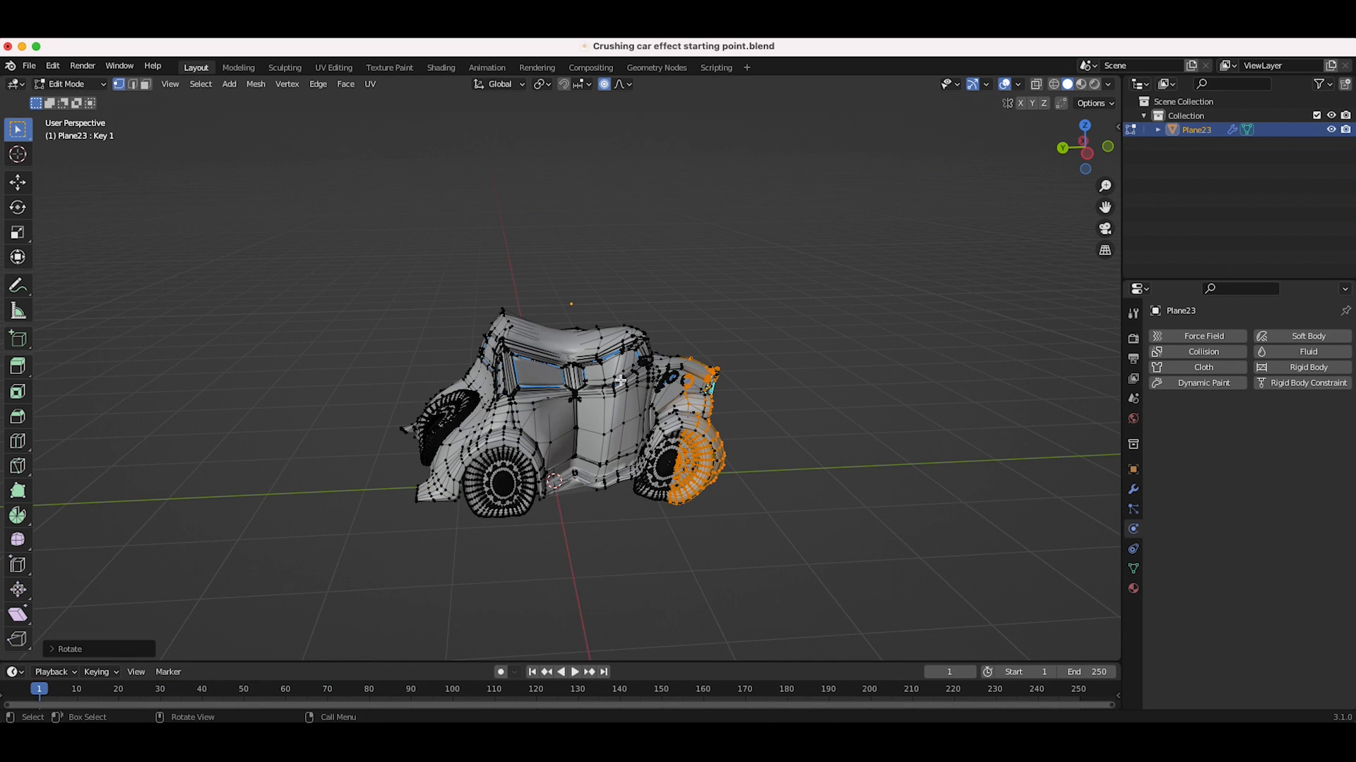
mouse_move(554, 394)
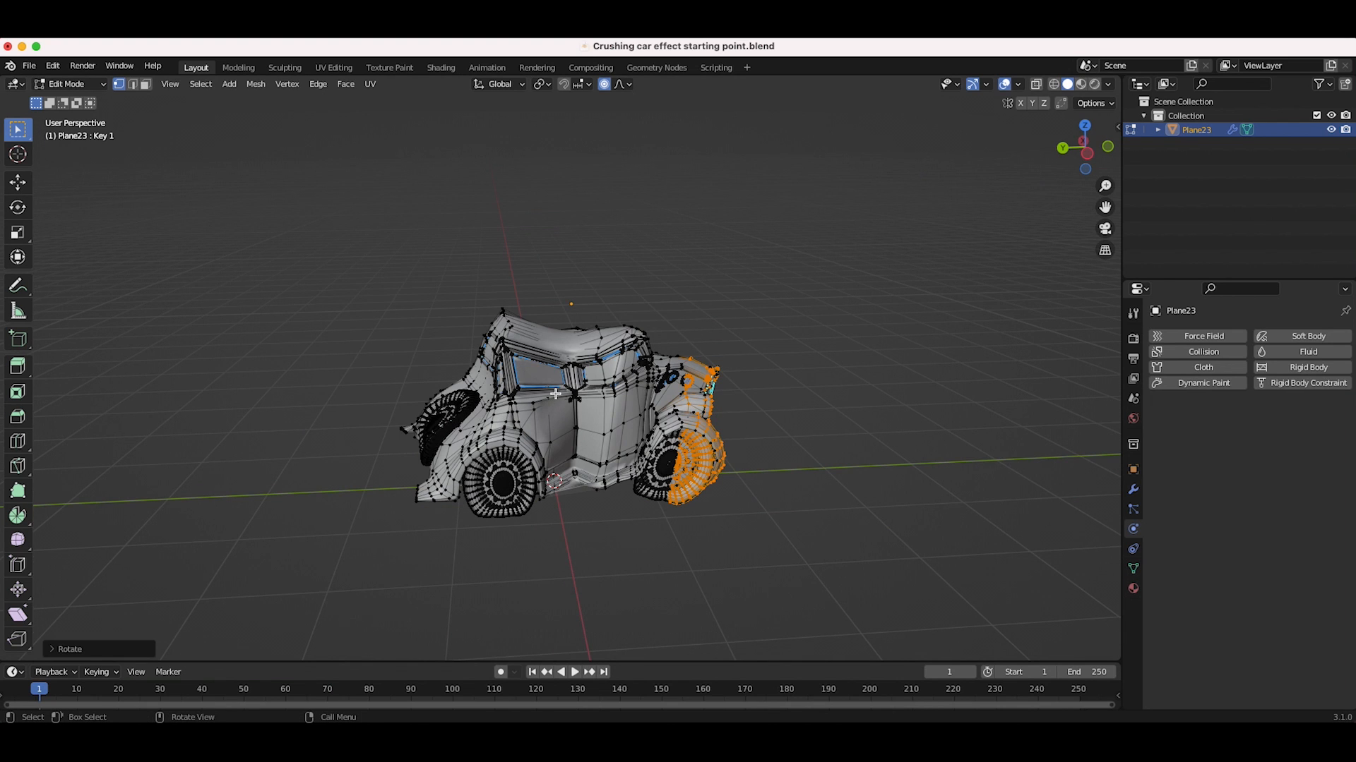
Leave mesh editing and return the car to Object Mode
click(67, 83)
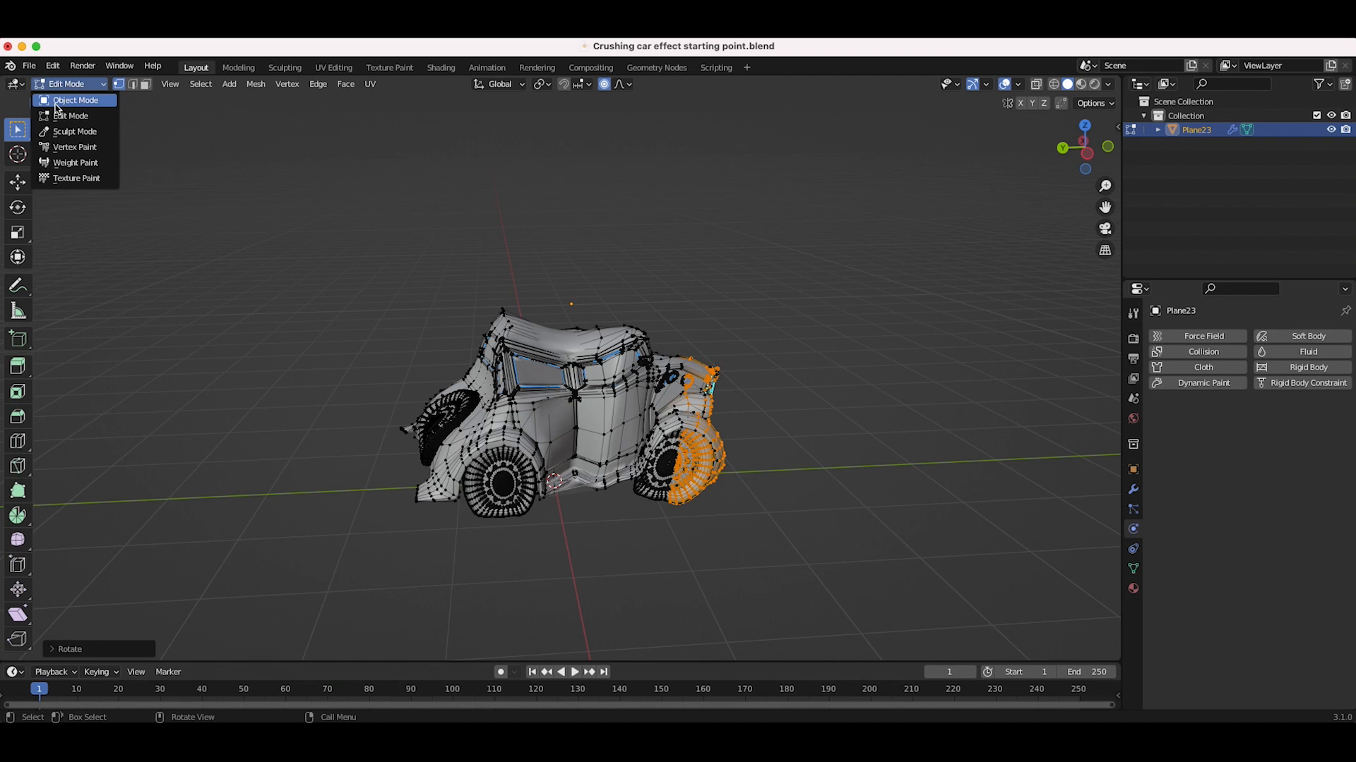
click(73, 99)
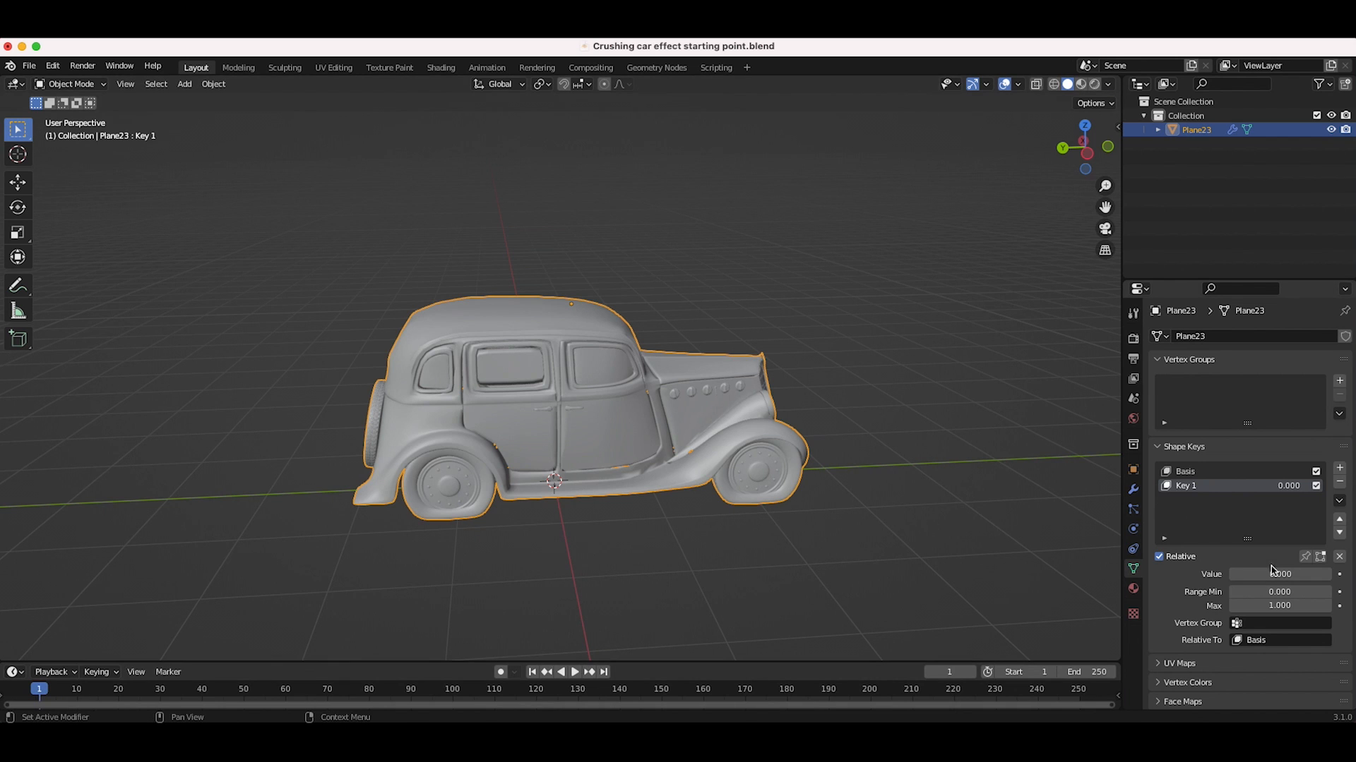
mouse_move(1278, 574)
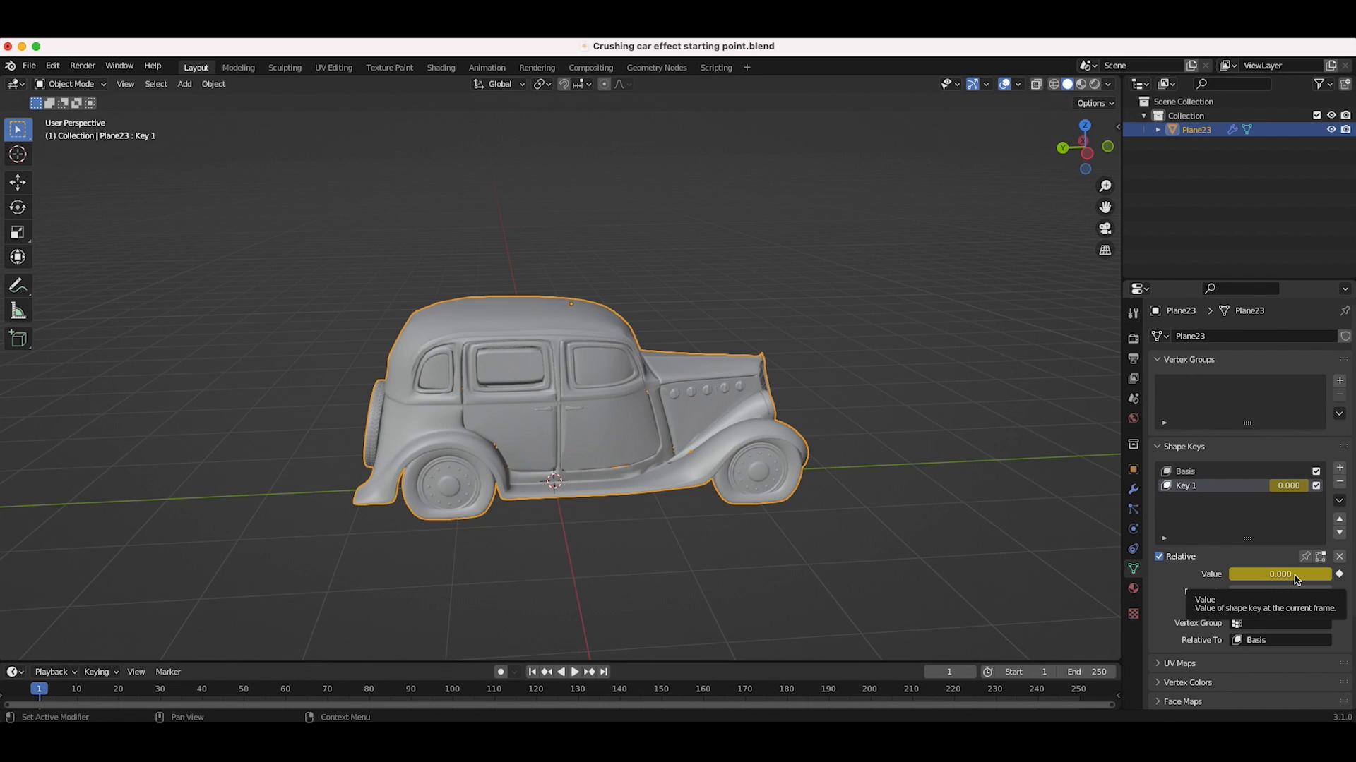
mouse_move(134, 680)
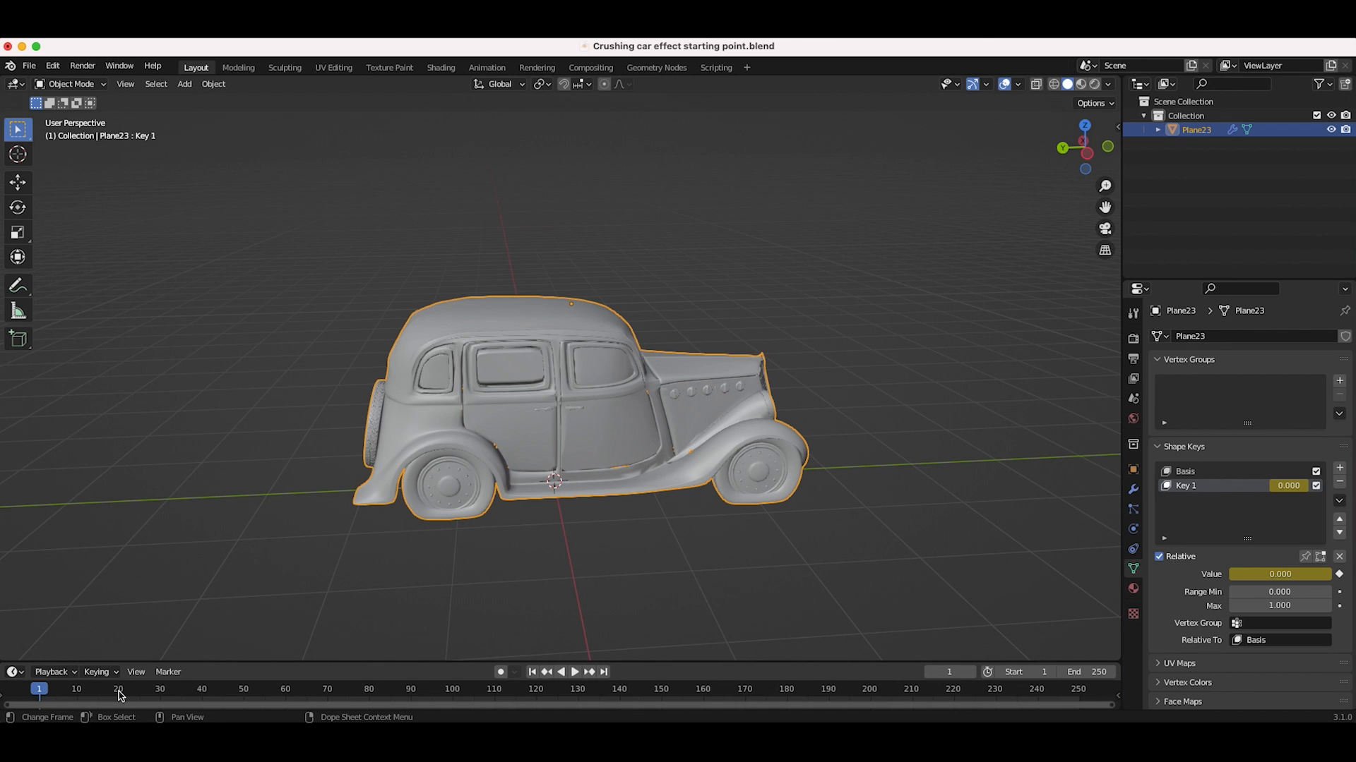
Shorten the animation so it ends at frame 35 instead of 250
click(118, 689)
text(35)
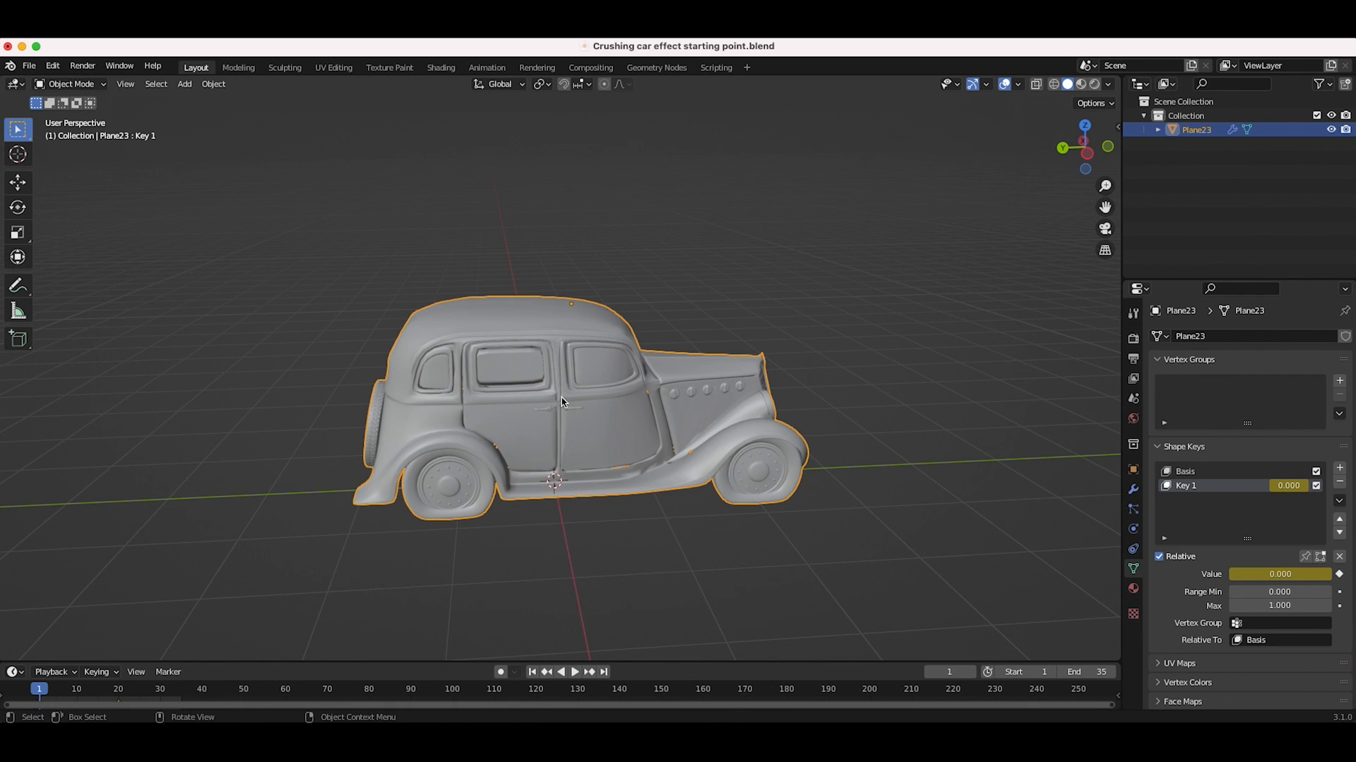
mouse_move(724, 500)
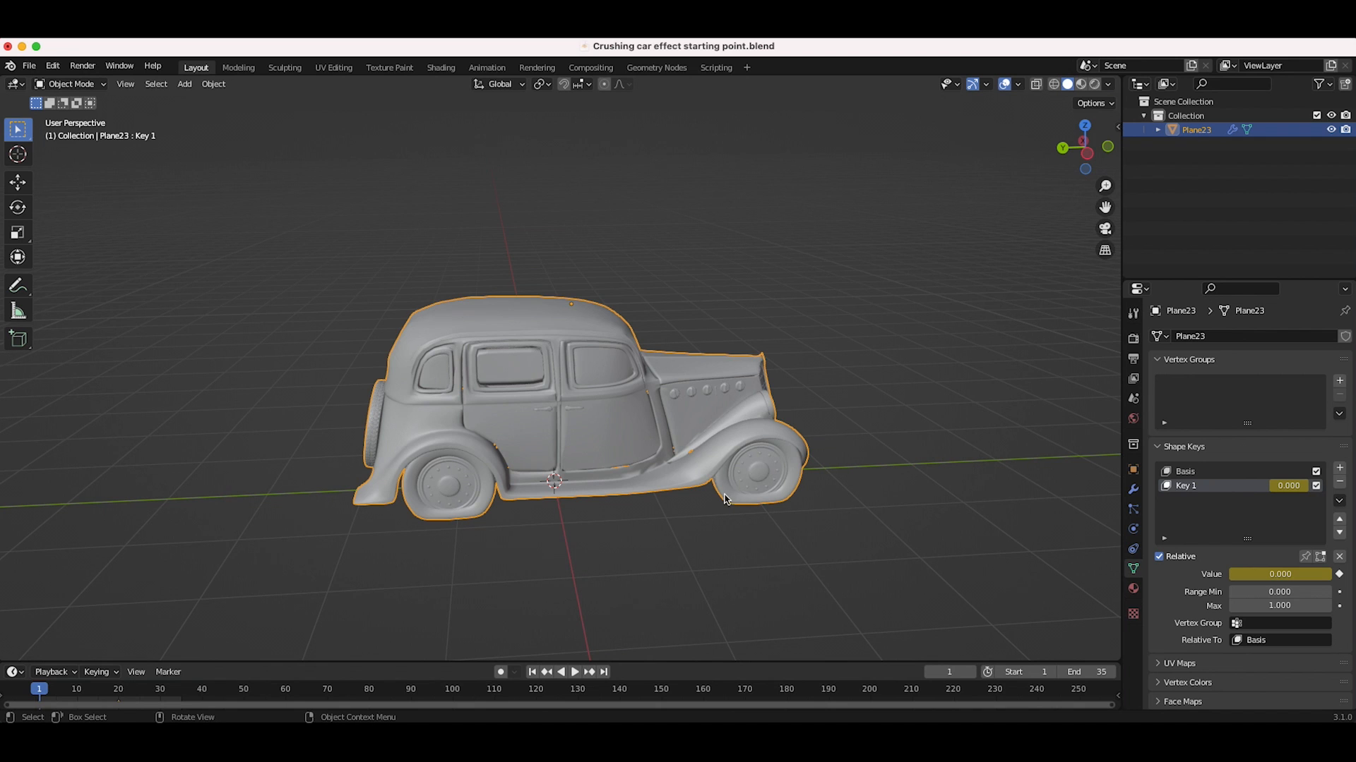
mouse_move(594, 369)
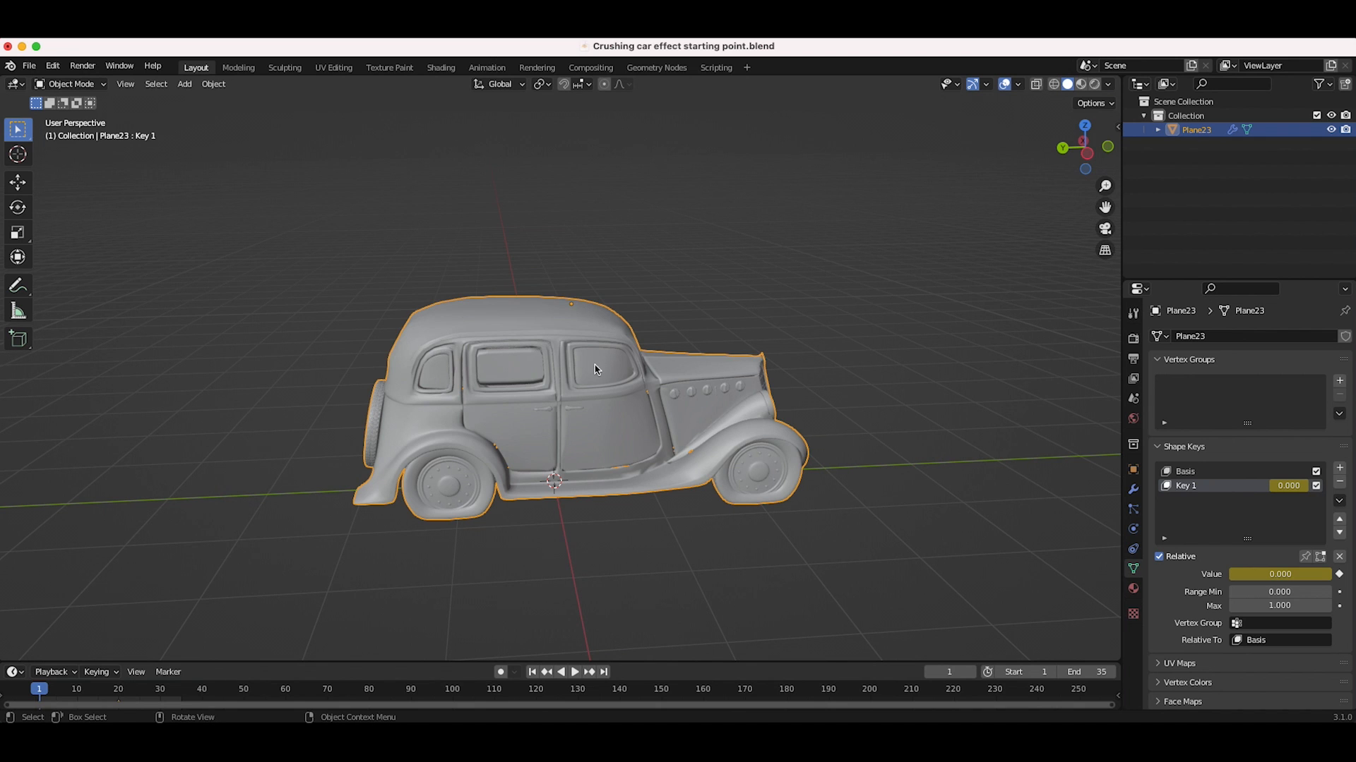
mouse_move(459, 150)
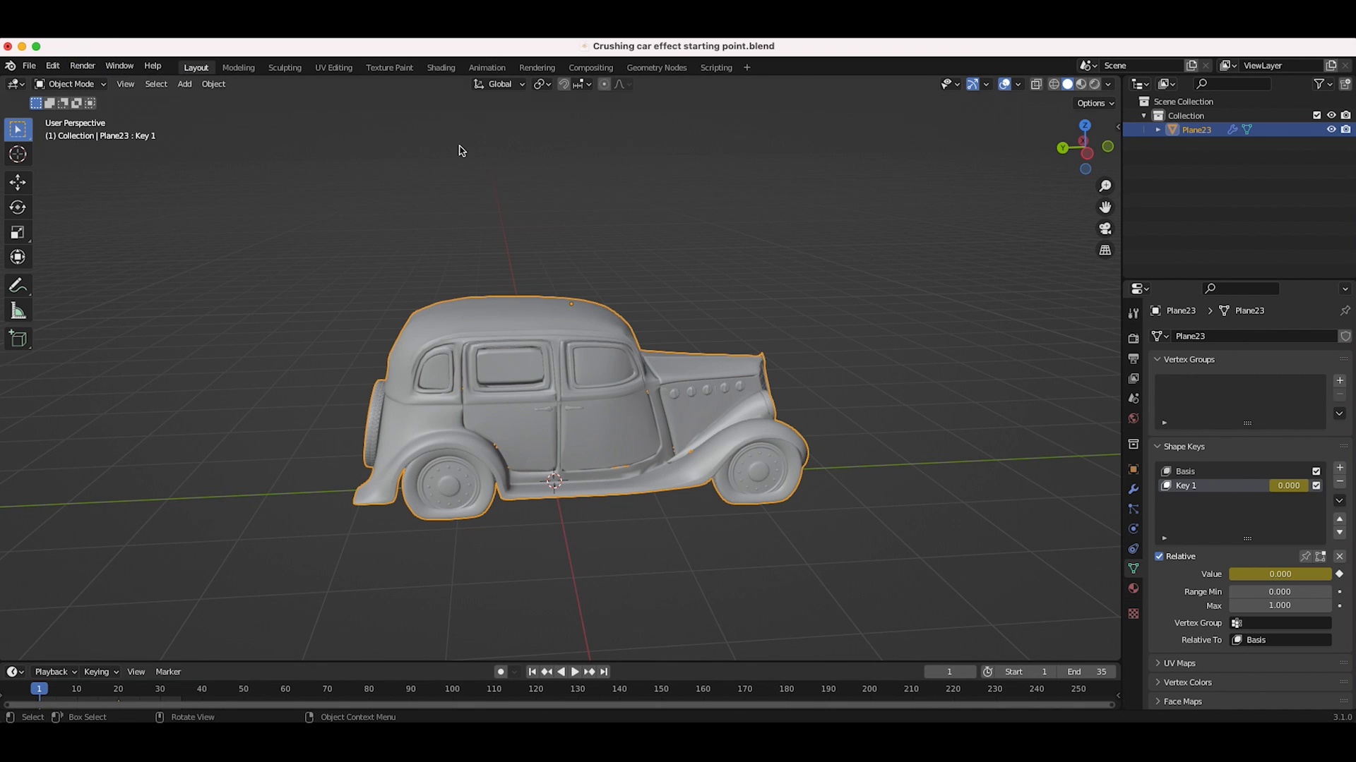